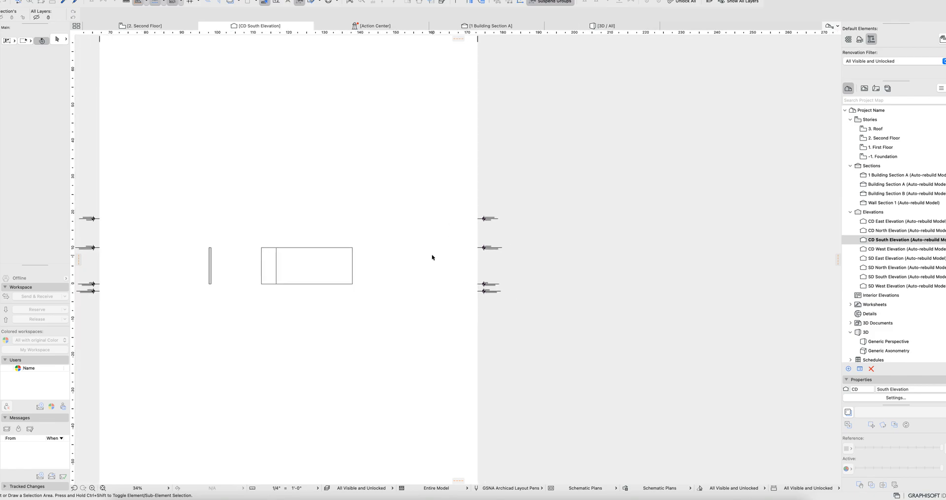
Open Story Settings listing Roof, Second Floor, First Floor and Foundation with their elevations.
{"action": "left_click", "coordinate": [316, 270]}
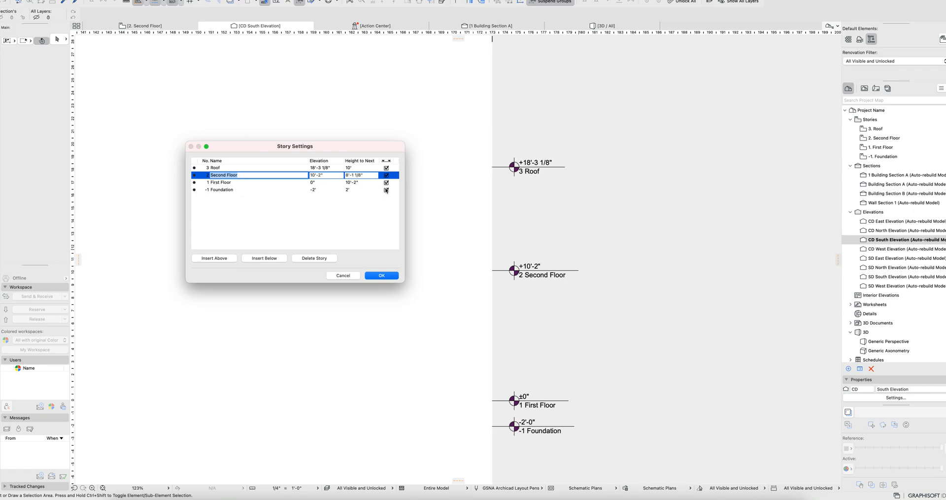
Select the Foundation story to check it, then close Story Settings back to the South Elevation.
{"action": "left_click", "coordinate": [386, 190]}
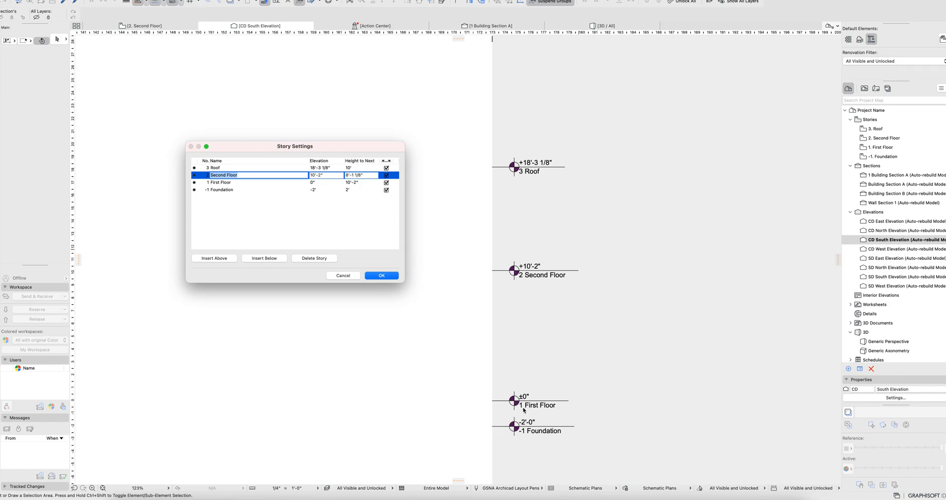
{"action": "left_click", "coordinate": [241, 189]}
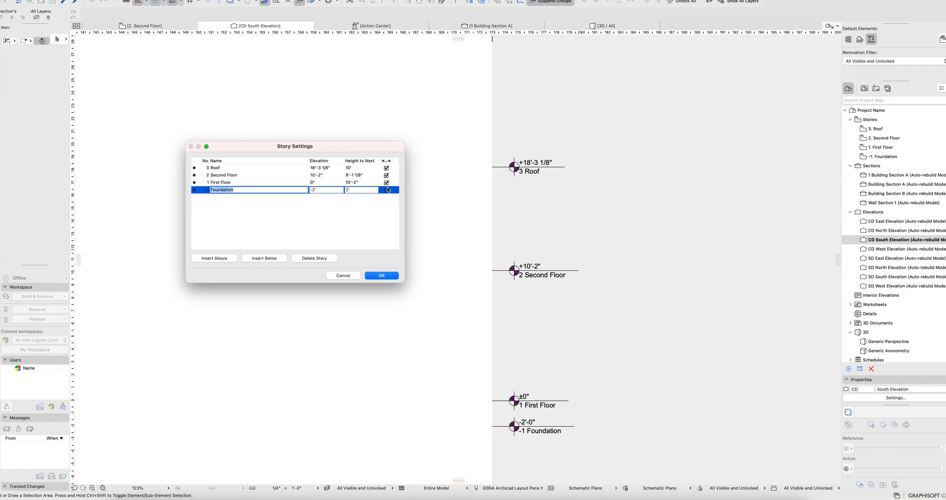
{"action": "left_click", "coordinate": [382, 275]}
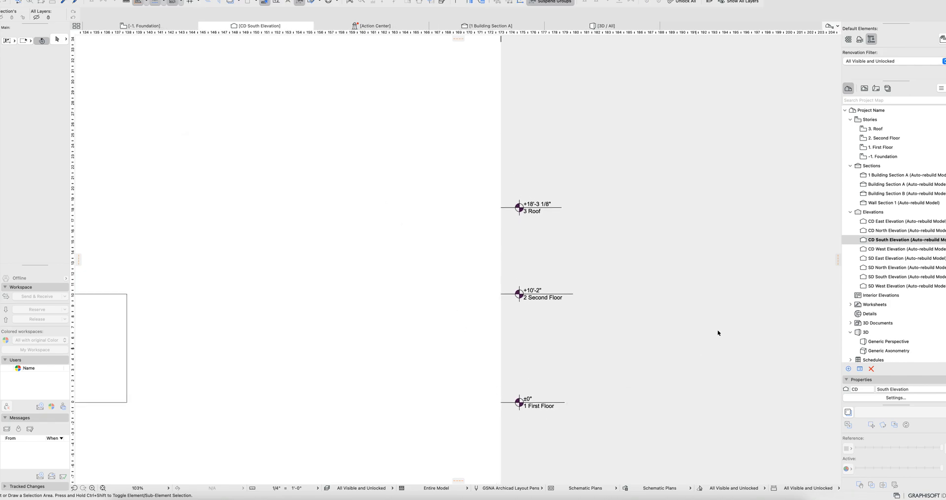
{"action": "mouse_move", "coordinate": [559, 266]}
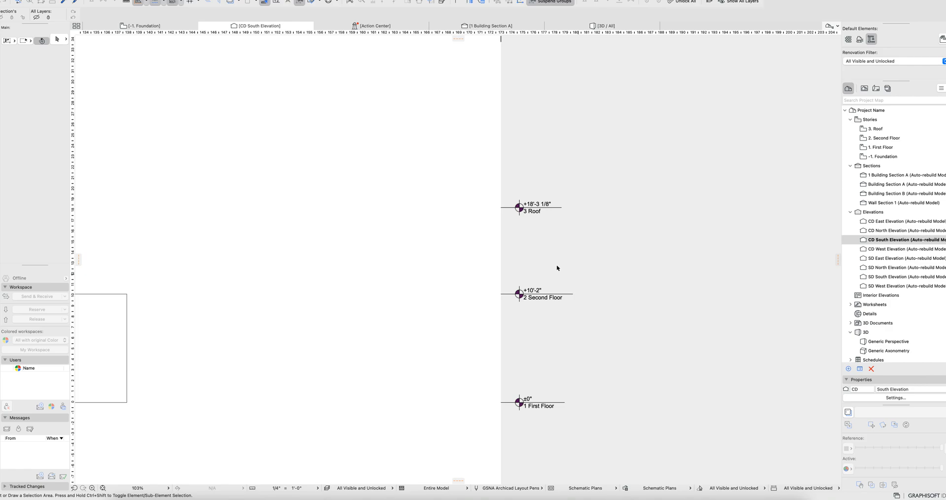
{"action": "mouse_move", "coordinate": [520, 408]}
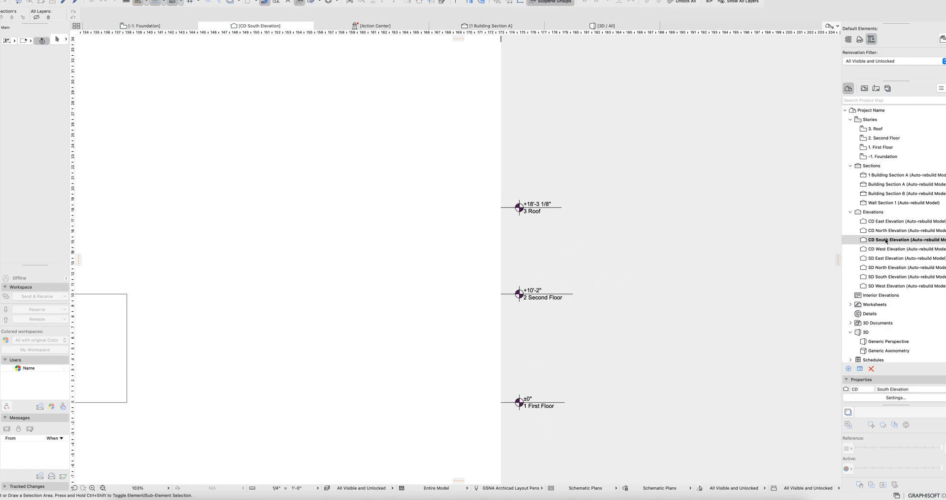
Open Elevation Settings for CD South Elevation from the Project Map.
{"action": "right_click", "coordinate": [909, 240]}
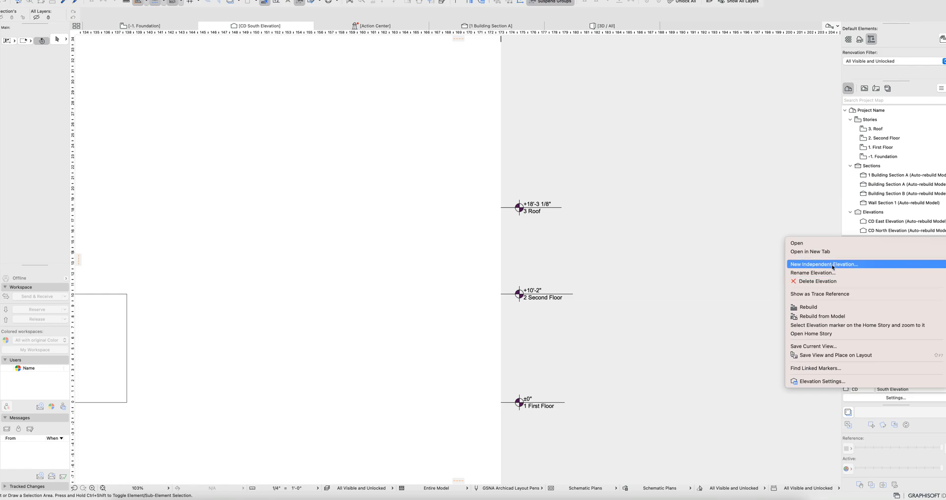
{"action": "mouse_move", "coordinate": [822, 381]}
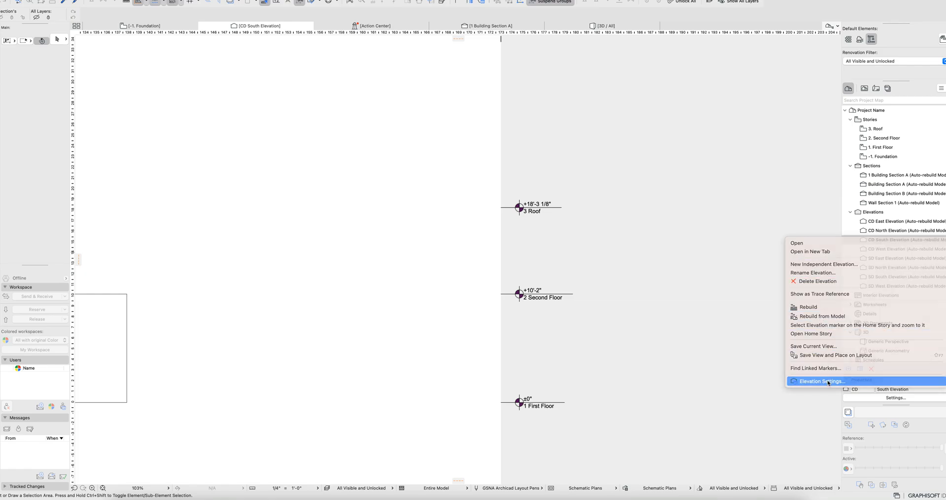
{"action": "left_click", "coordinate": [822, 381]}
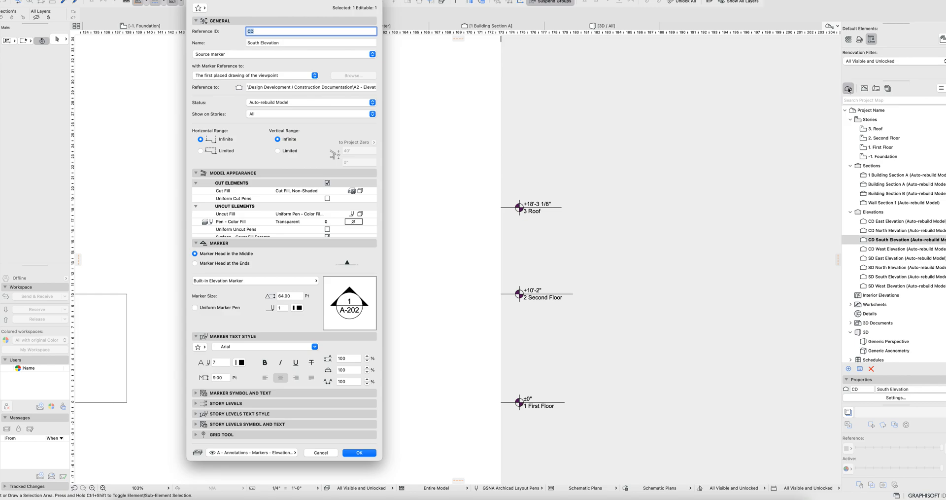
{"action": "mouse_move", "coordinate": [550, 104]}
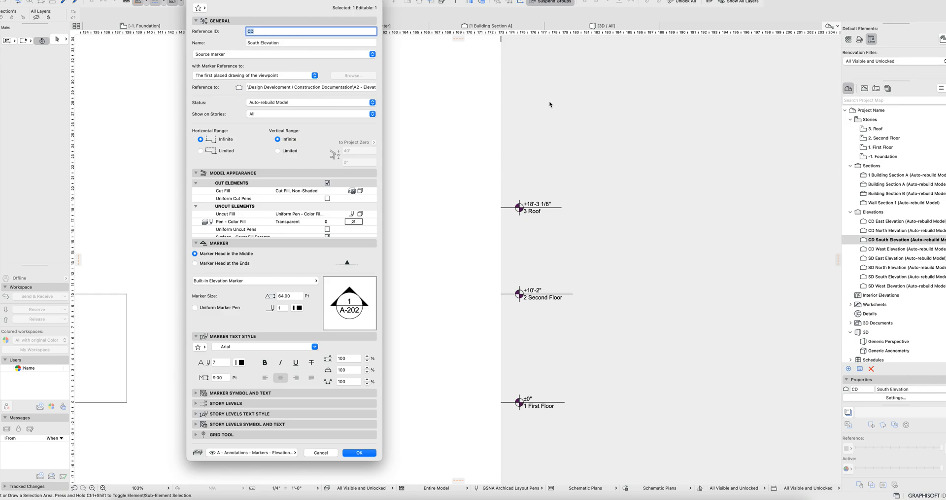
{"action": "mouse_move", "coordinate": [408, 61]}
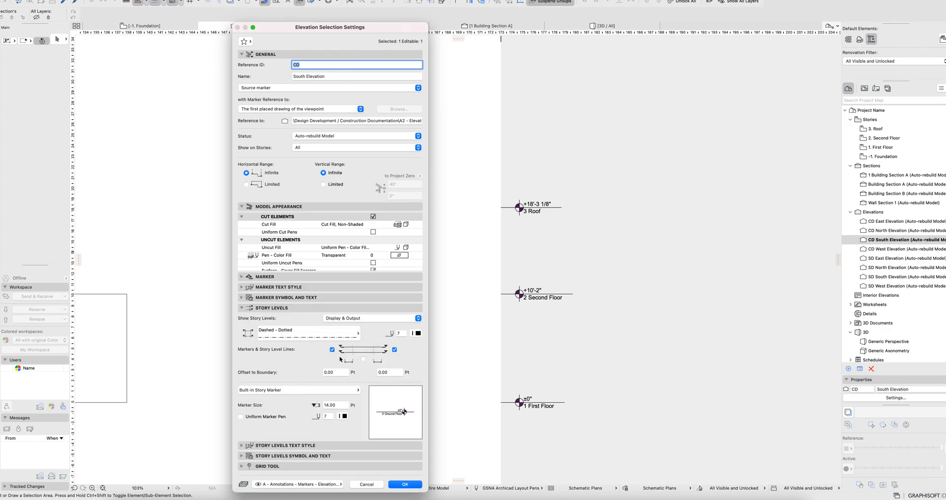
Keep the built-in story marker and story levels shown for display and output, then close the settings.
{"action": "left_click", "coordinate": [298, 390]}
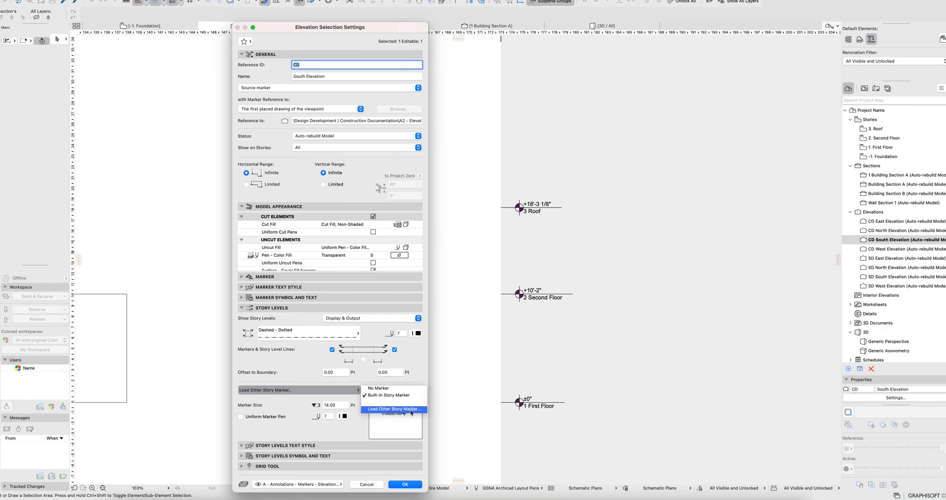
{"action": "left_click", "coordinate": [388, 395]}
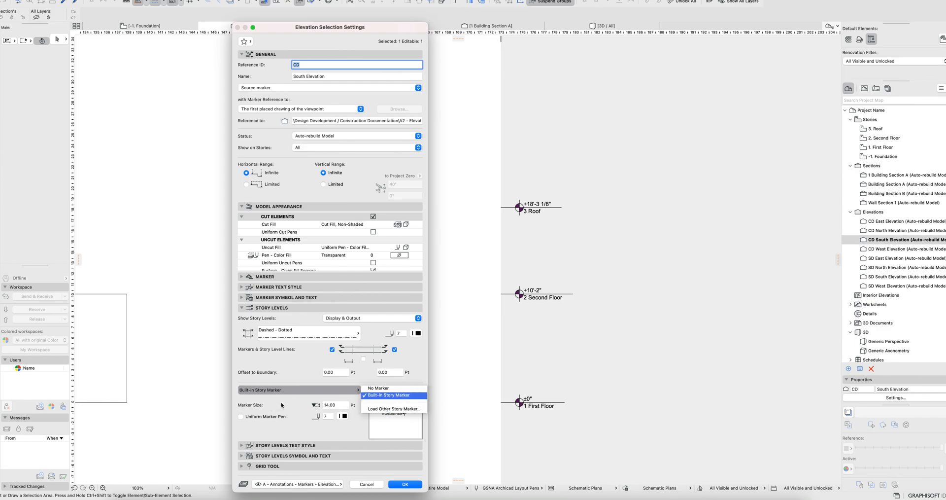
{"action": "left_click", "coordinate": [393, 395]}
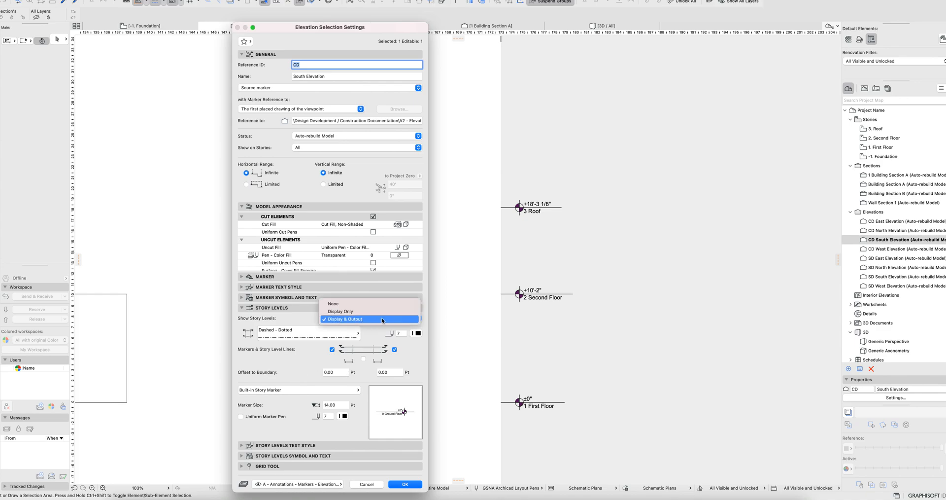
{"action": "mouse_move", "coordinate": [340, 312]}
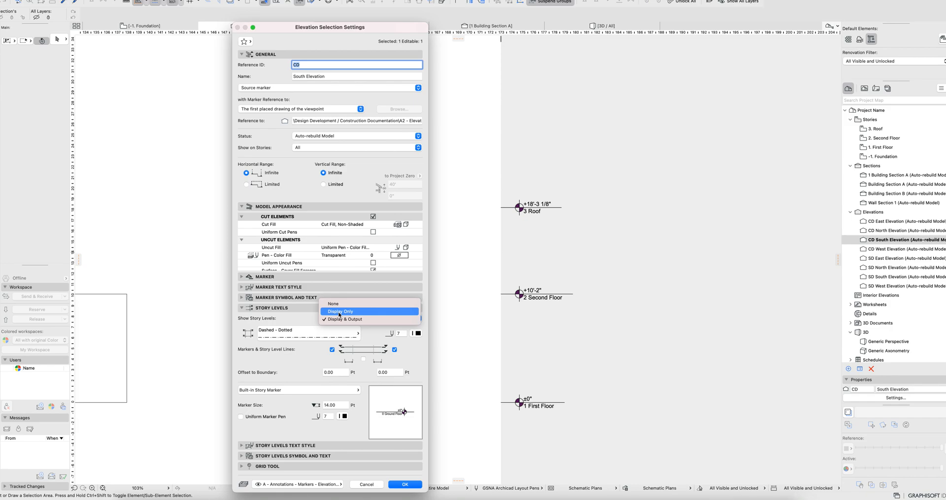
{"action": "mouse_move", "coordinate": [341, 312]}
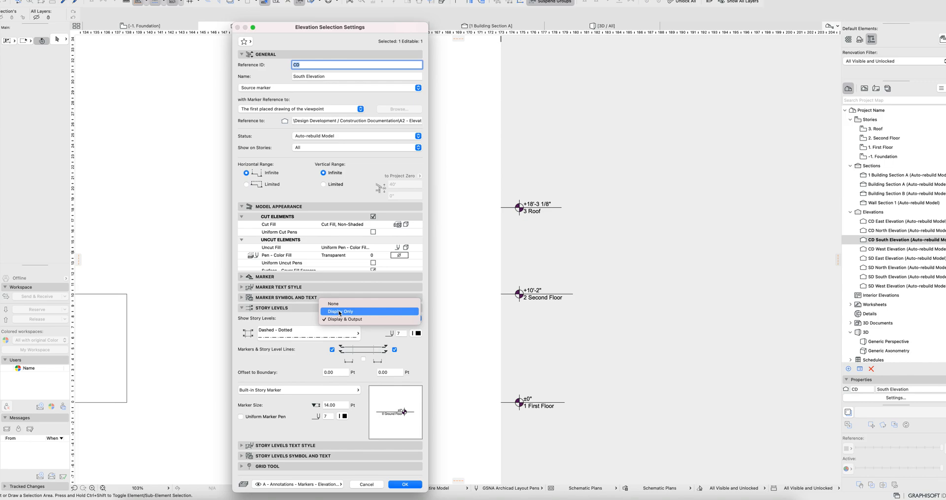
{"action": "left_click", "coordinate": [344, 320]}
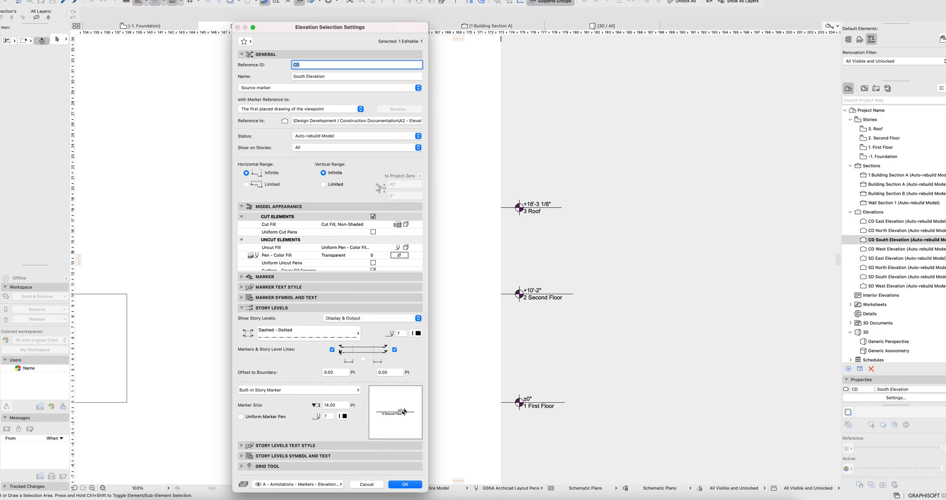
{"action": "left_click", "coordinate": [331, 349]}
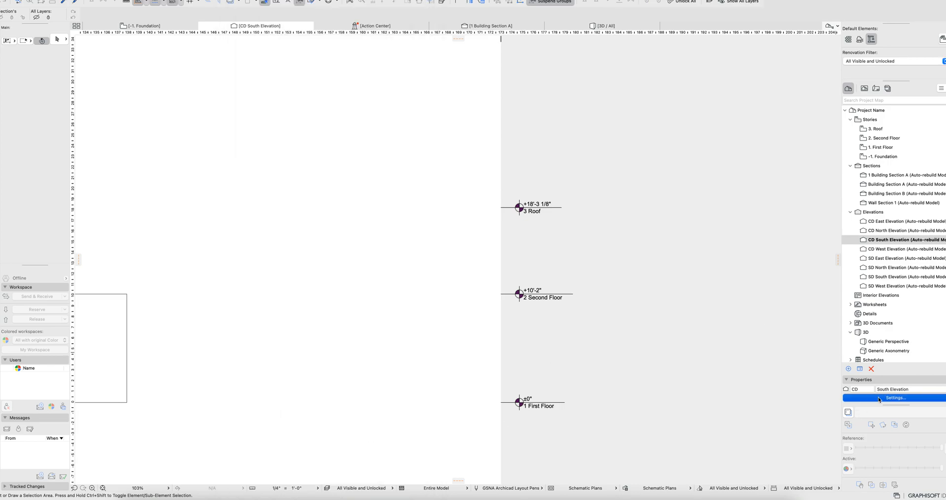
Set the story marker Reference Level to Sea Level and apply it to the South Elevation.
{"action": "left_click", "coordinate": [895, 398]}
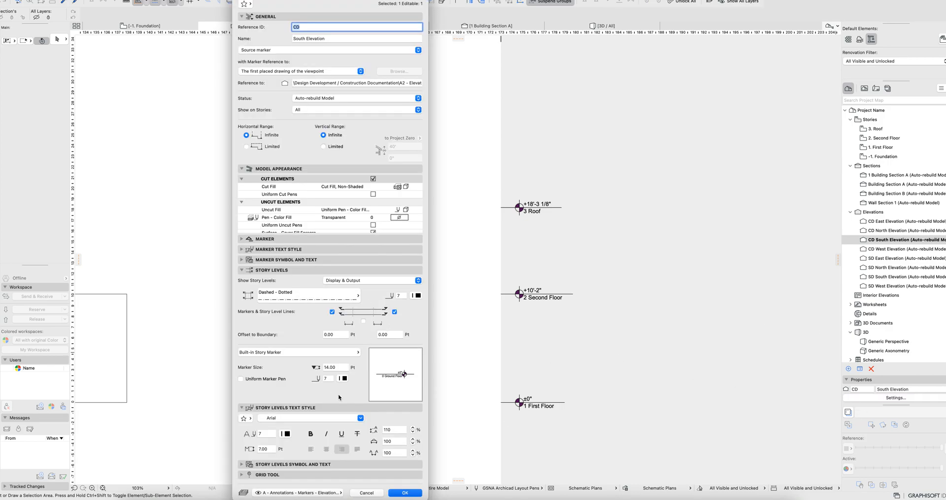
{"action": "left_click", "coordinate": [242, 407]}
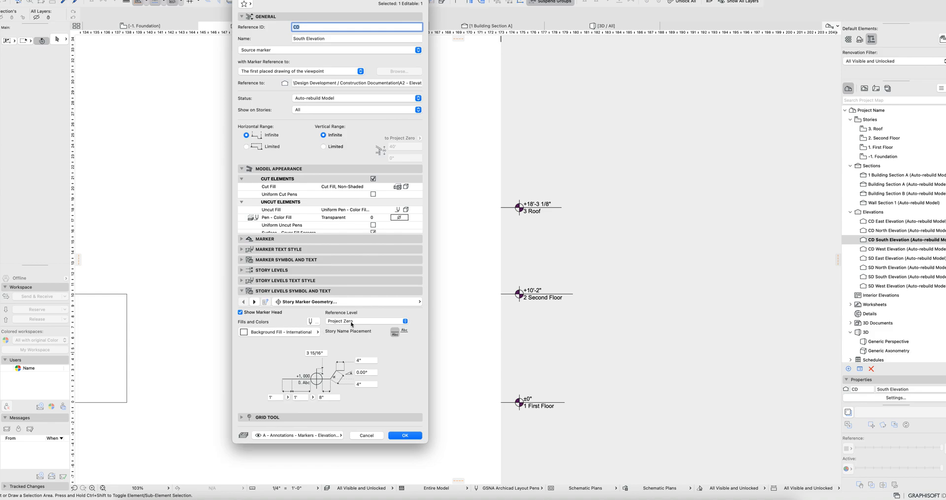
{"action": "left_click", "coordinate": [404, 321]}
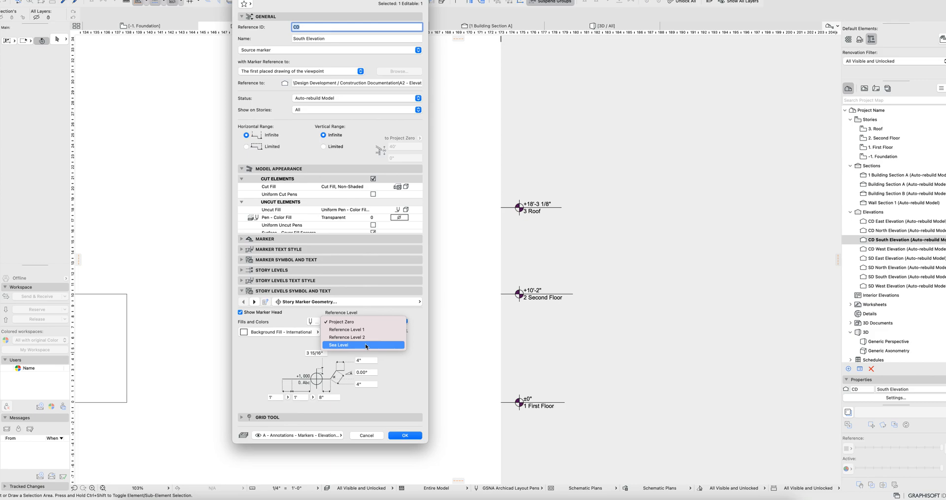
{"action": "left_click", "coordinate": [352, 345]}
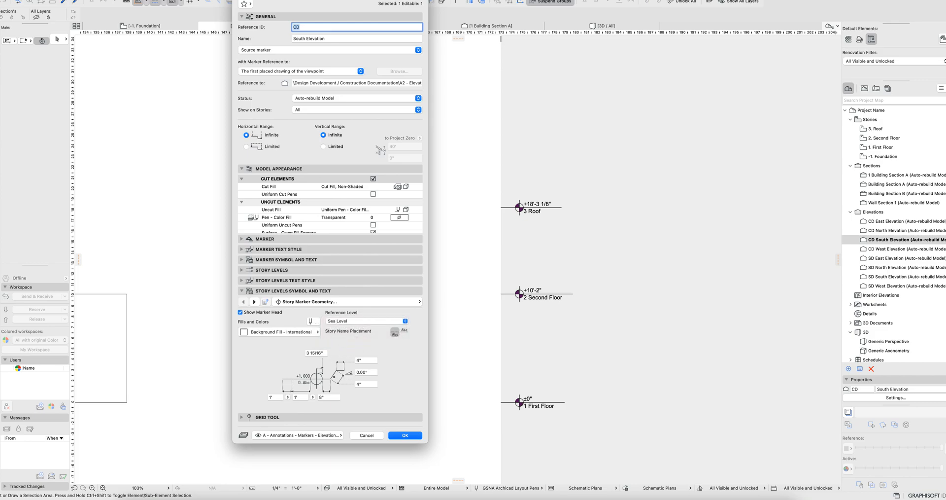
{"action": "left_click", "coordinate": [404, 436]}
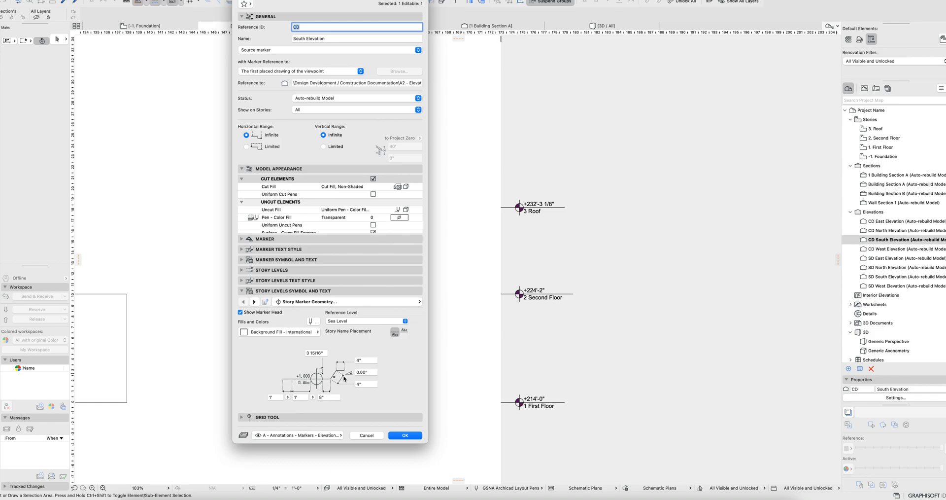
{"action": "mouse_move", "coordinate": [339, 374]}
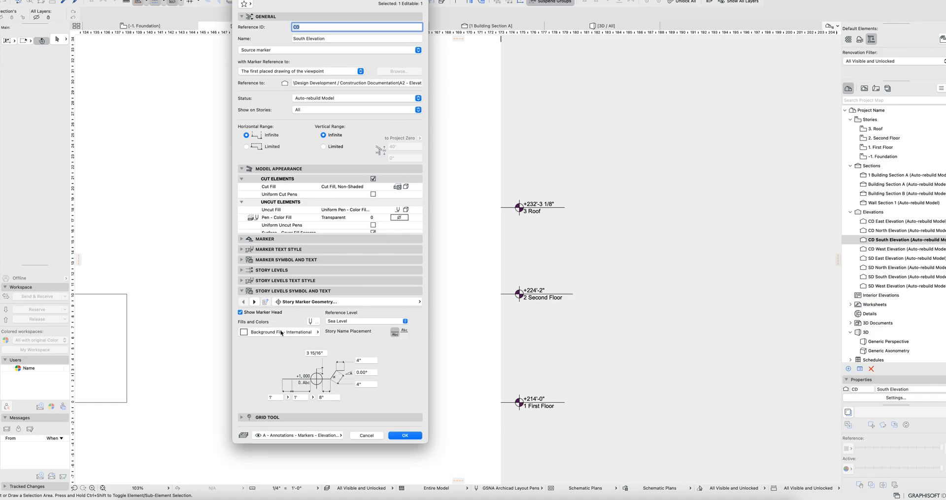
Switch the Story Levels Symbol and Text panel to the Story Marker Text page.
{"action": "left_click", "coordinate": [255, 302]}
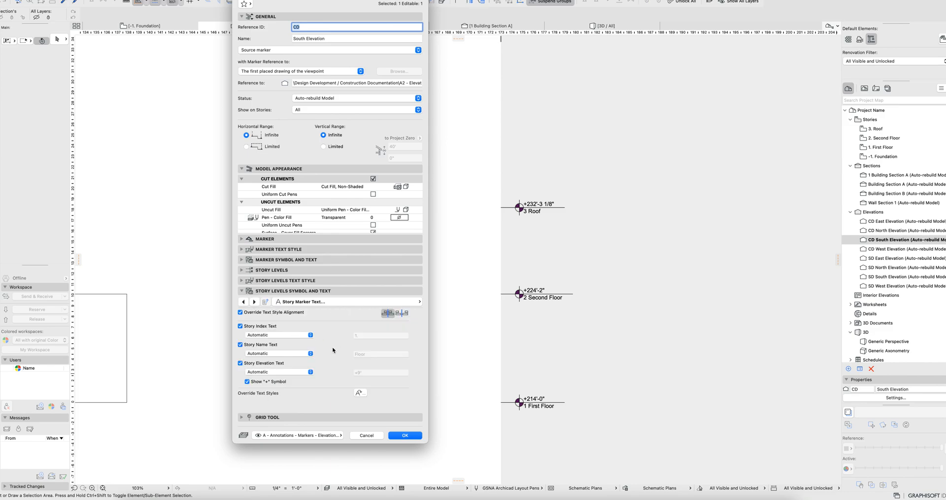
{"action": "mouse_move", "coordinate": [555, 237]}
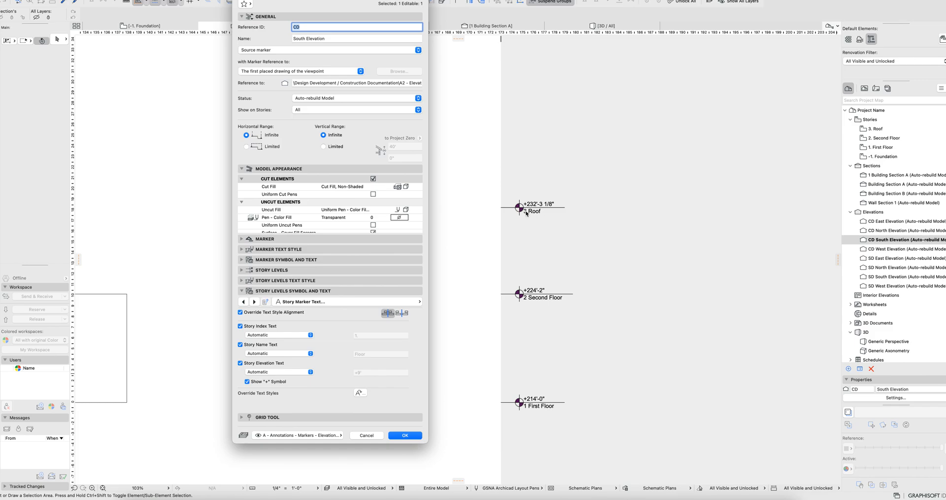
{"action": "mouse_move", "coordinate": [536, 427]}
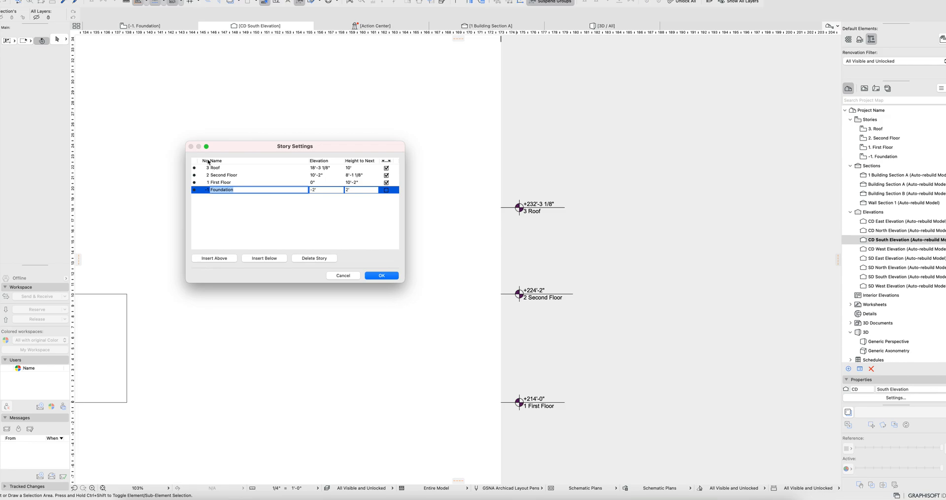
Close Story Settings after checking the story names and elevations.
{"action": "left_click", "coordinate": [382, 275]}
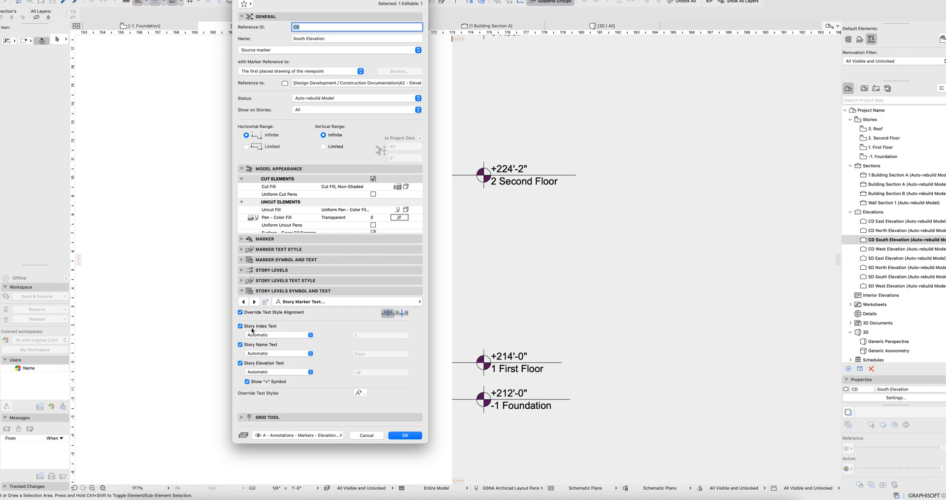
Turn off Story Index Text and the '+' symbol, keeping name and elevation text Automatic.
{"action": "left_click", "coordinate": [278, 335]}
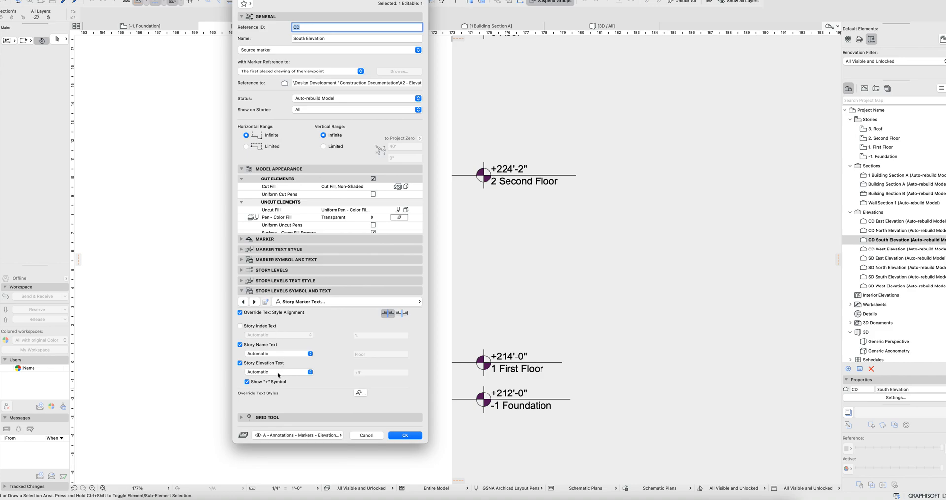
{"action": "left_click", "coordinate": [278, 354]}
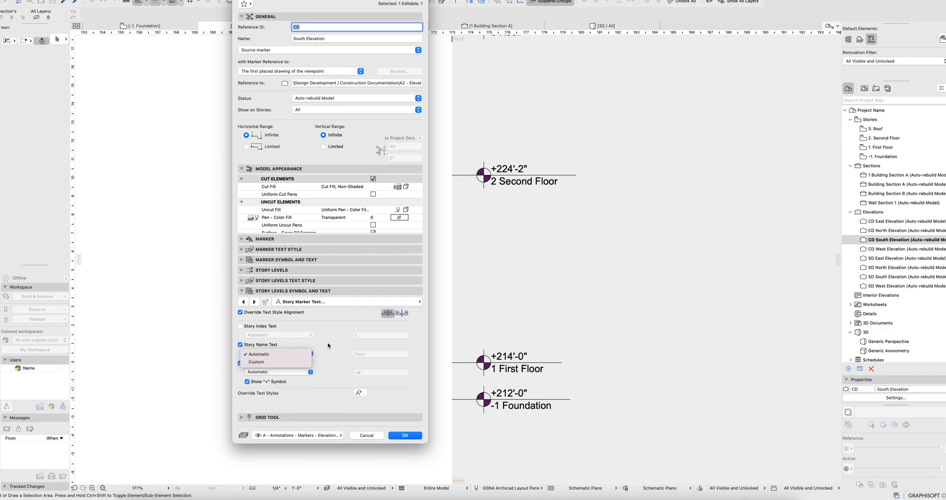
{"action": "mouse_move", "coordinate": [322, 357]}
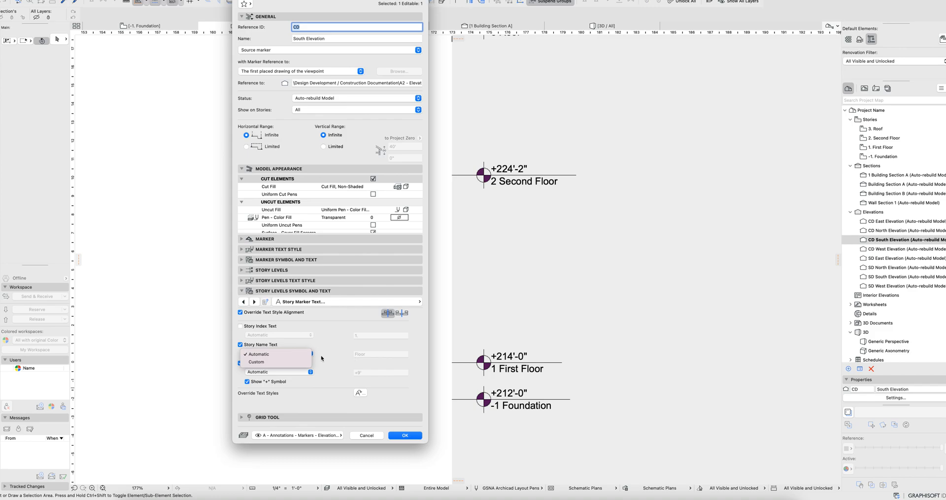
{"action": "left_click", "coordinate": [256, 354]}
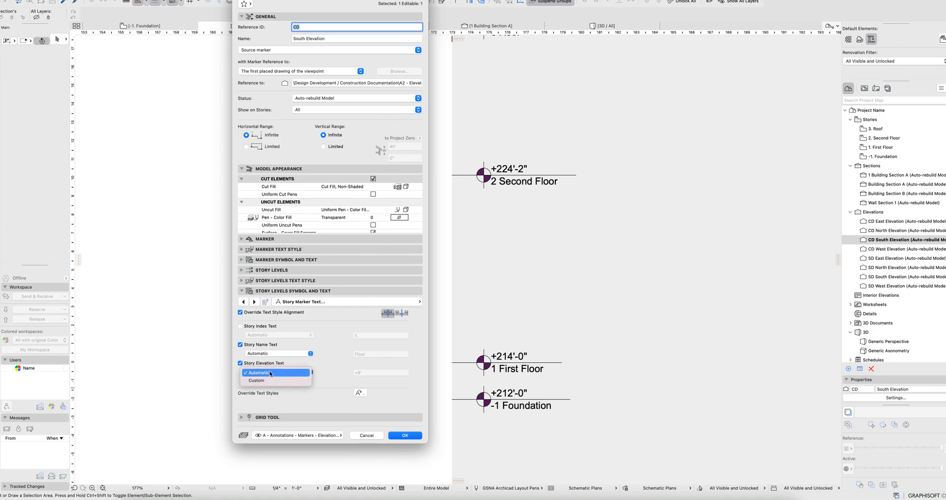
{"action": "left_click", "coordinate": [258, 373]}
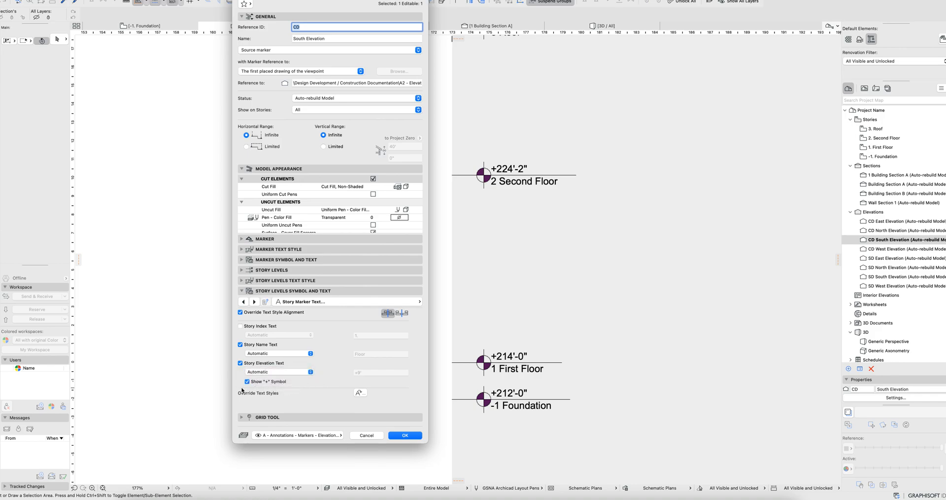
{"action": "left_click", "coordinate": [248, 382]}
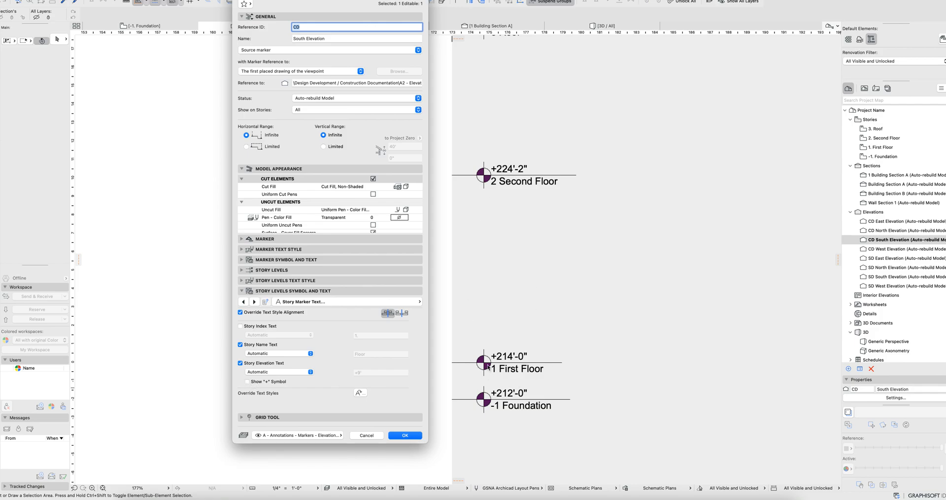
{"action": "mouse_move", "coordinate": [469, 367]}
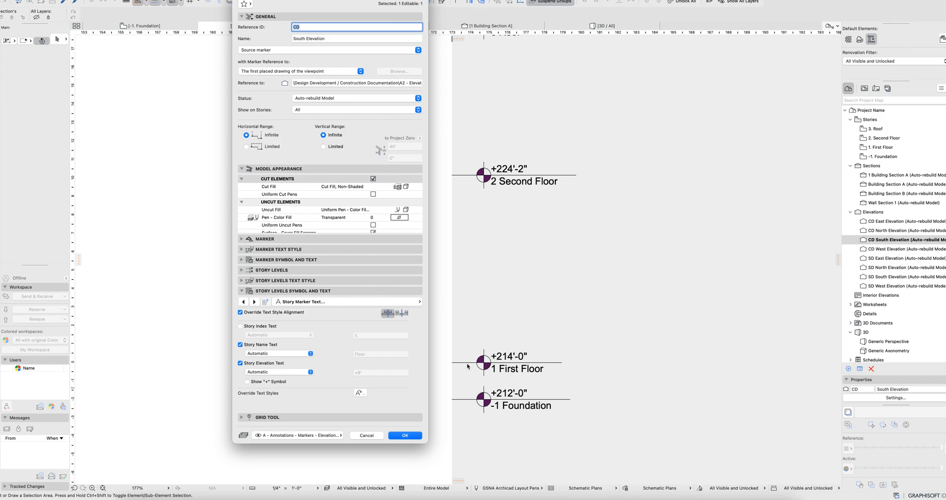
{"action": "mouse_move", "coordinate": [536, 399]}
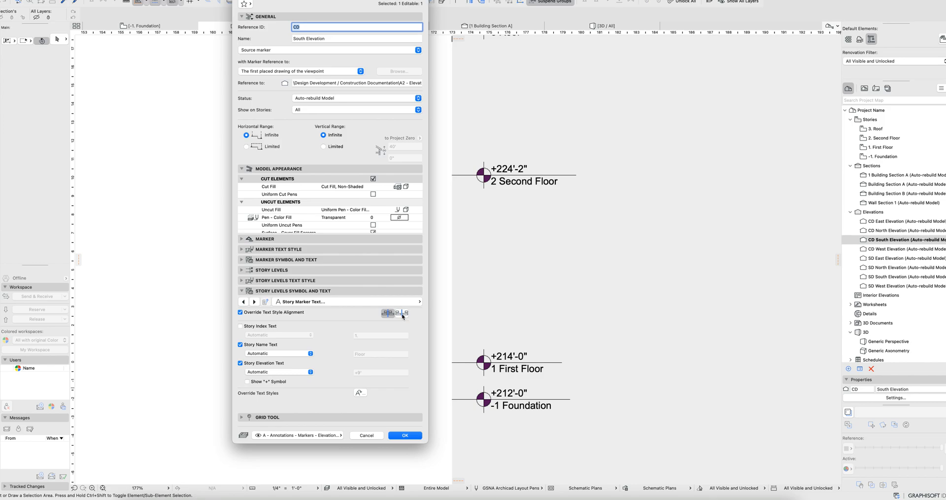
Choose a different text alignment override and apply the marker changes to the elevation.
{"action": "left_click", "coordinate": [402, 313]}
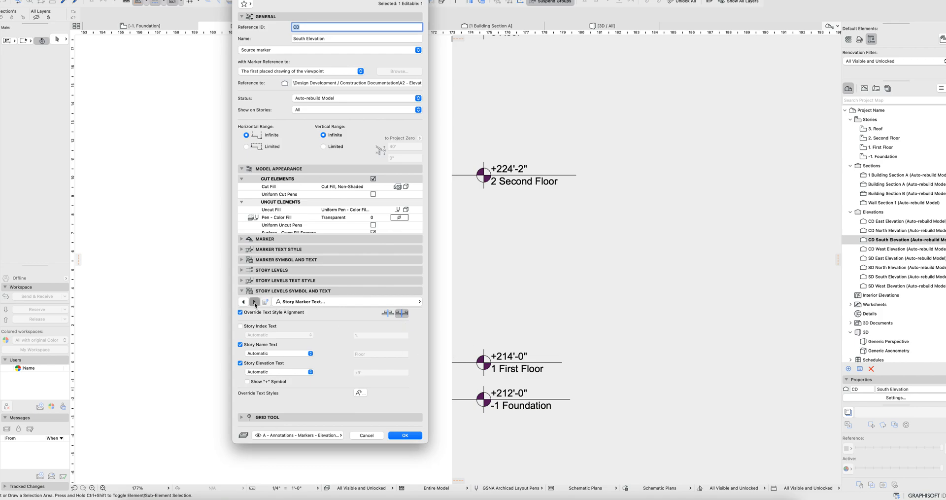
{"action": "left_click", "coordinate": [253, 301]}
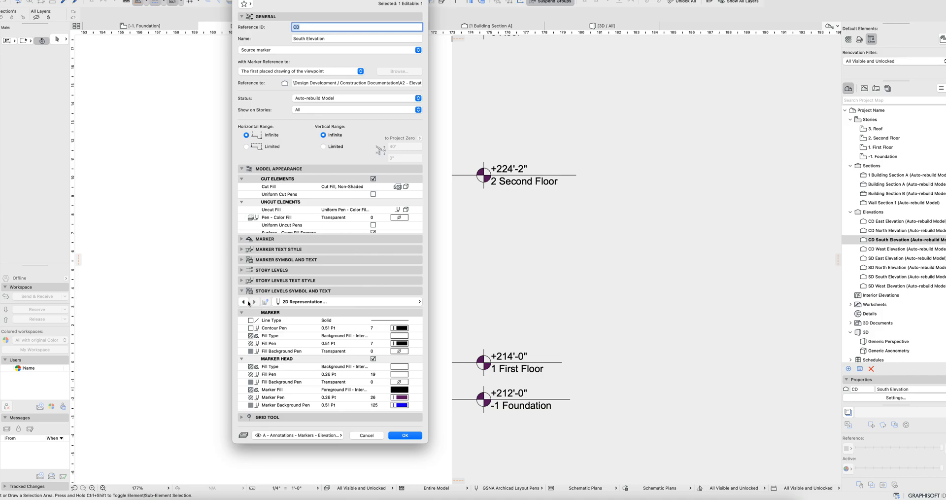
{"action": "left_click", "coordinate": [242, 302]}
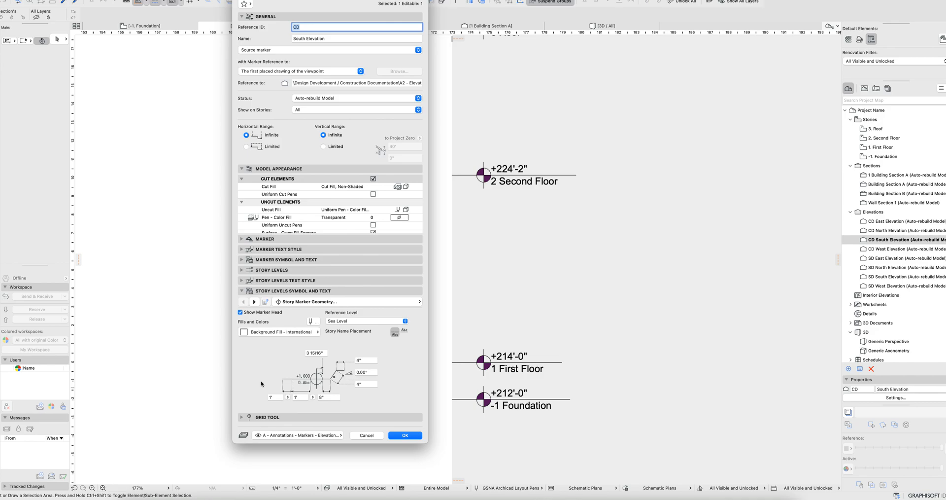
{"action": "left_click", "coordinate": [404, 436]}
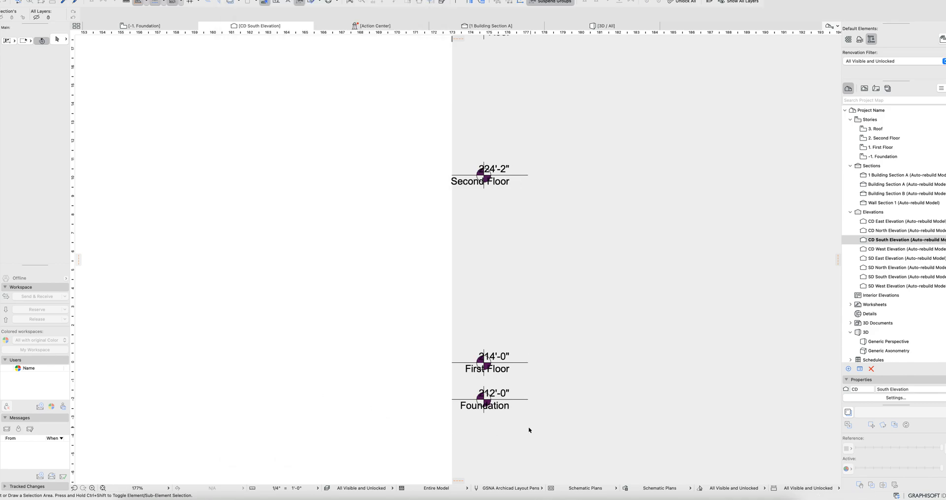
{"action": "mouse_move", "coordinate": [860, 396]}
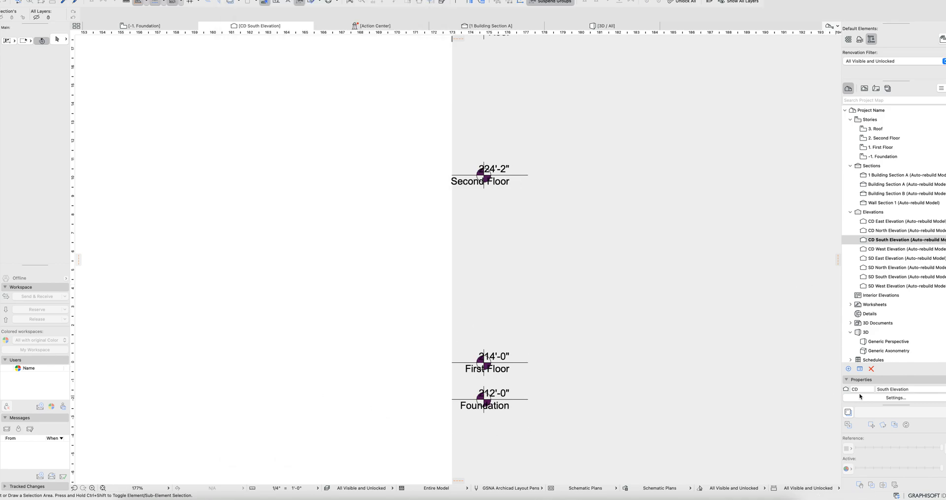
Set the story marker text to left alignment so labels sit beside the marker heads, and apply.
{"action": "left_click", "coordinate": [894, 398]}
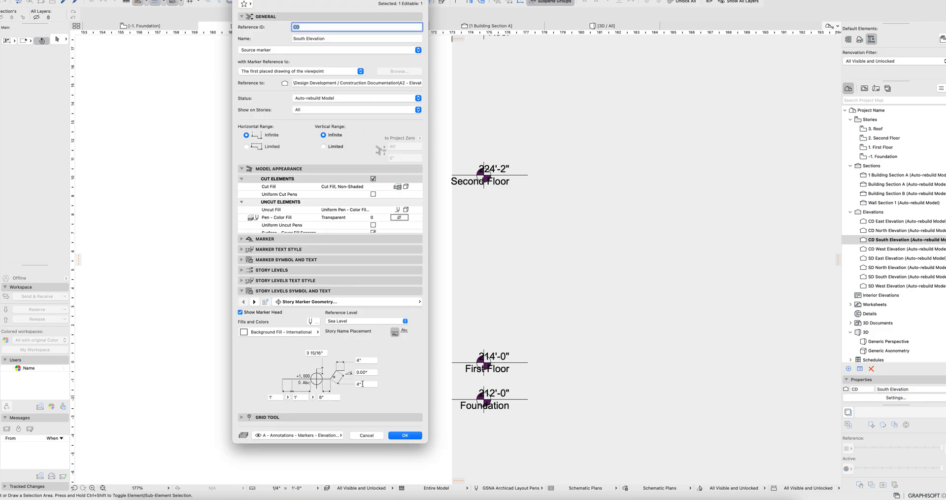
{"action": "left_click", "coordinate": [254, 302]}
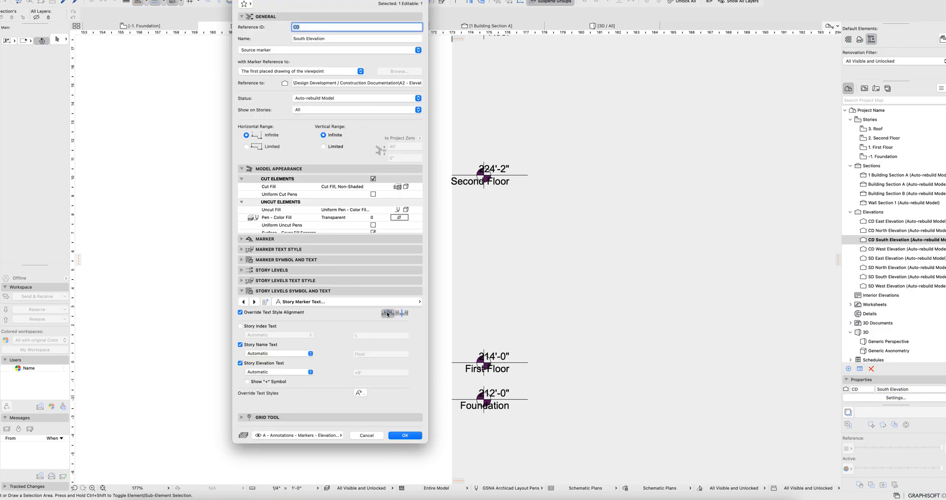
{"action": "left_click", "coordinate": [404, 436]}
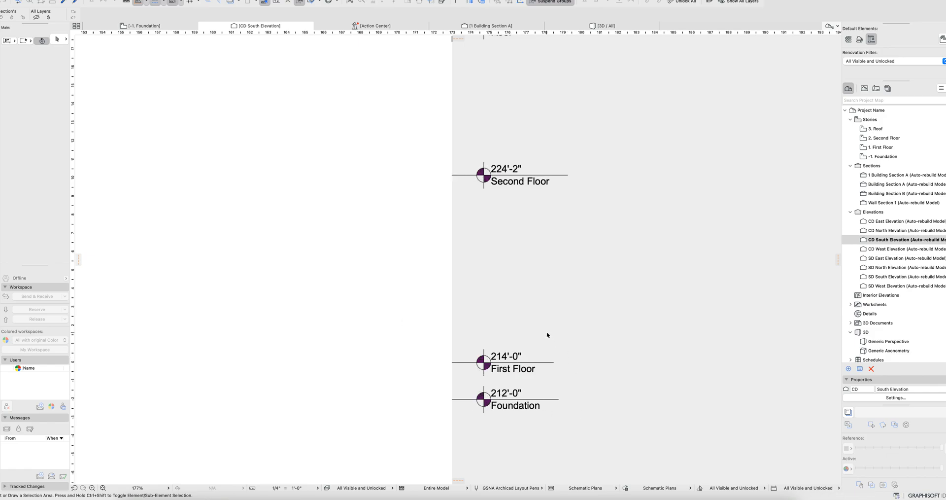
{"action": "mouse_move", "coordinate": [599, 324]}
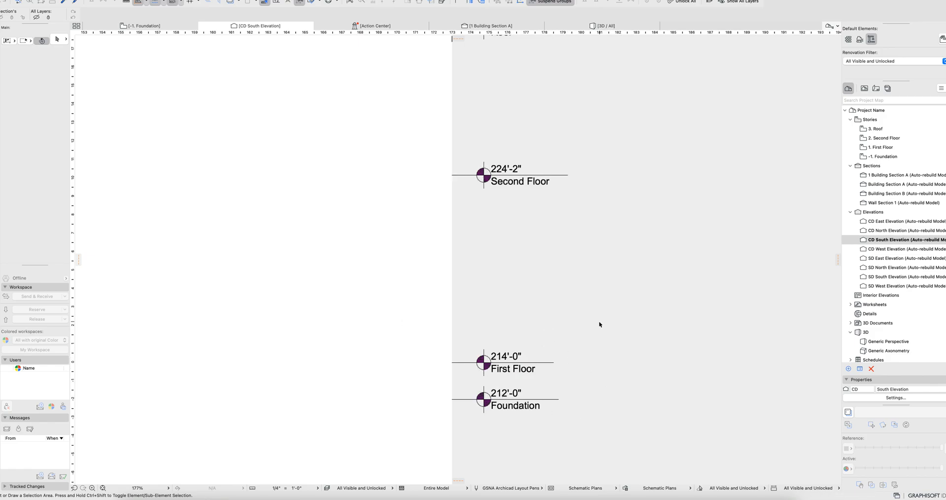